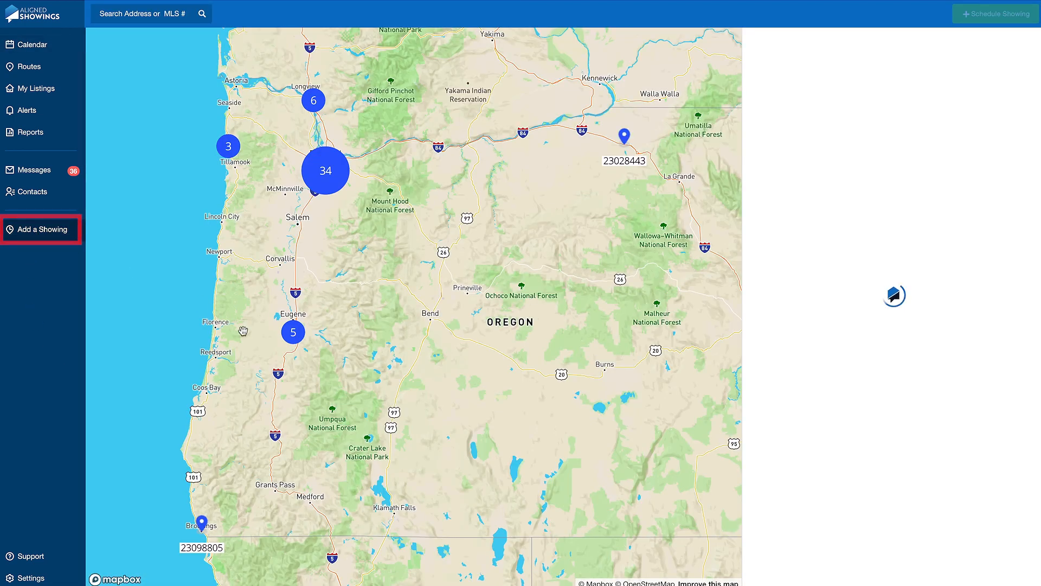
Start a new showing and browse the listings for the Washougal property MLS 23323649
click(42, 229)
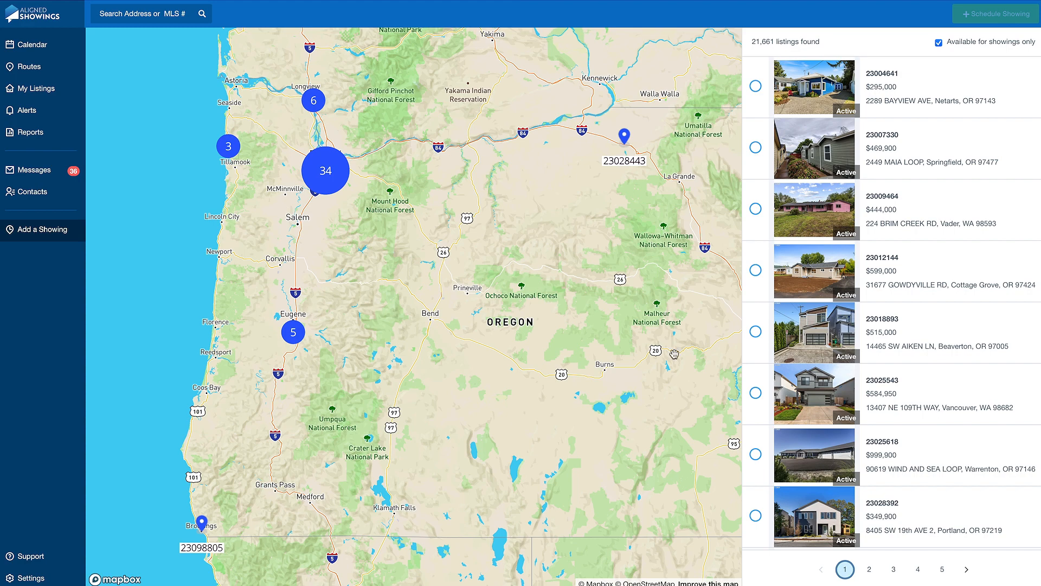
scroll(down, 3)
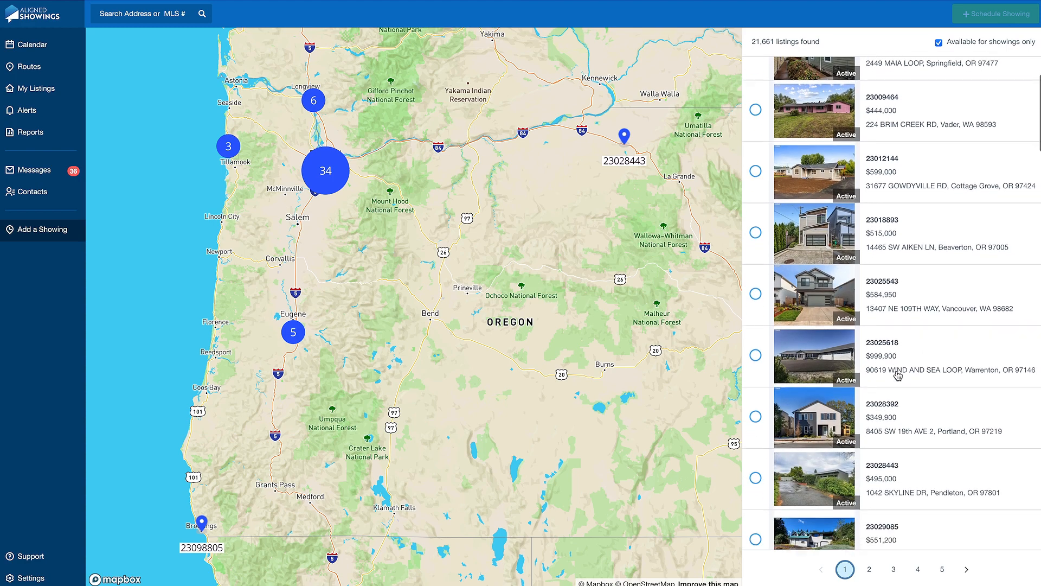
scroll(down, 3)
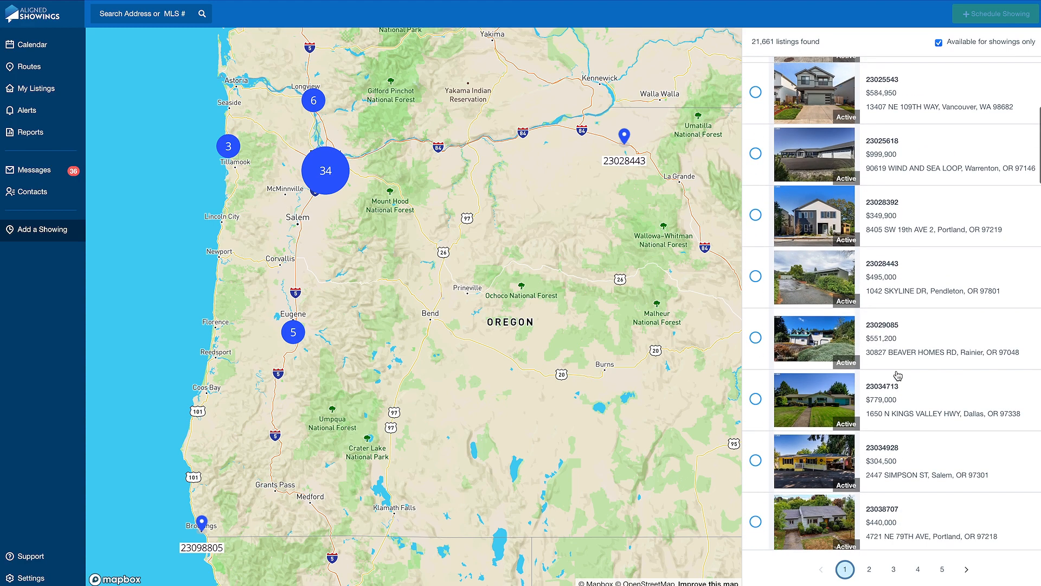
scroll(down, 3)
text(23323649)
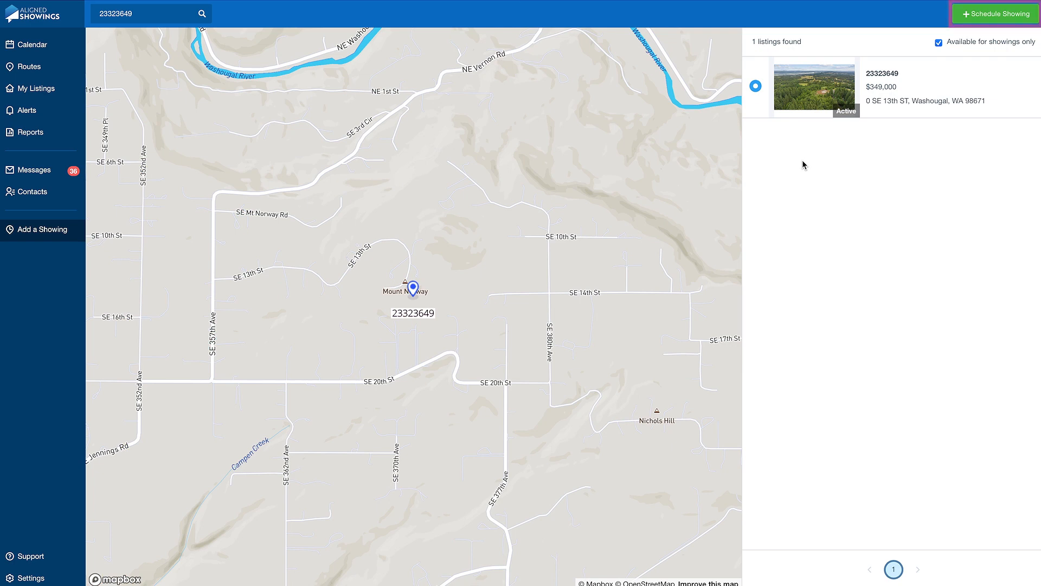
click(995, 14)
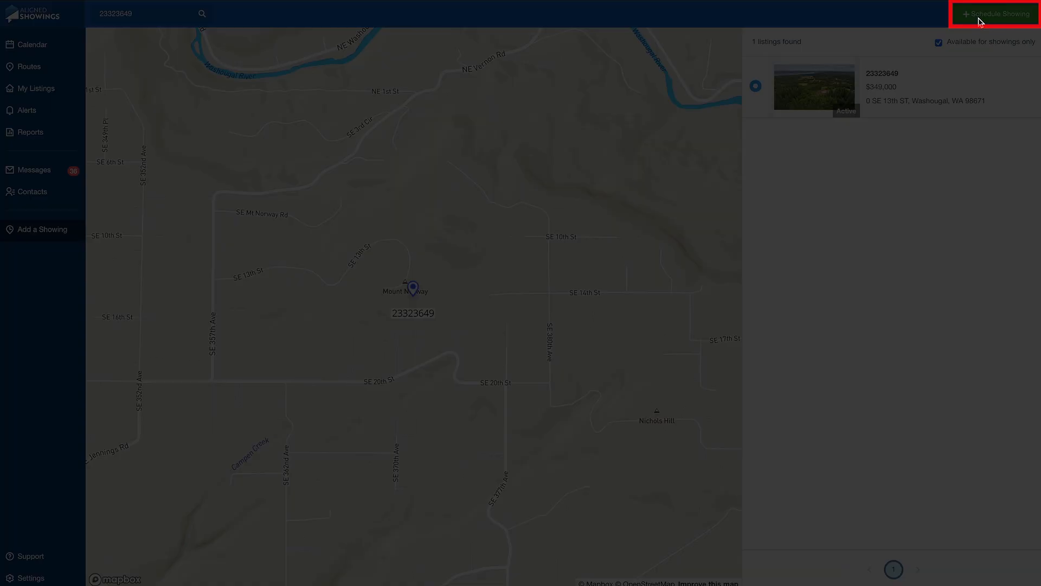
click(994, 13)
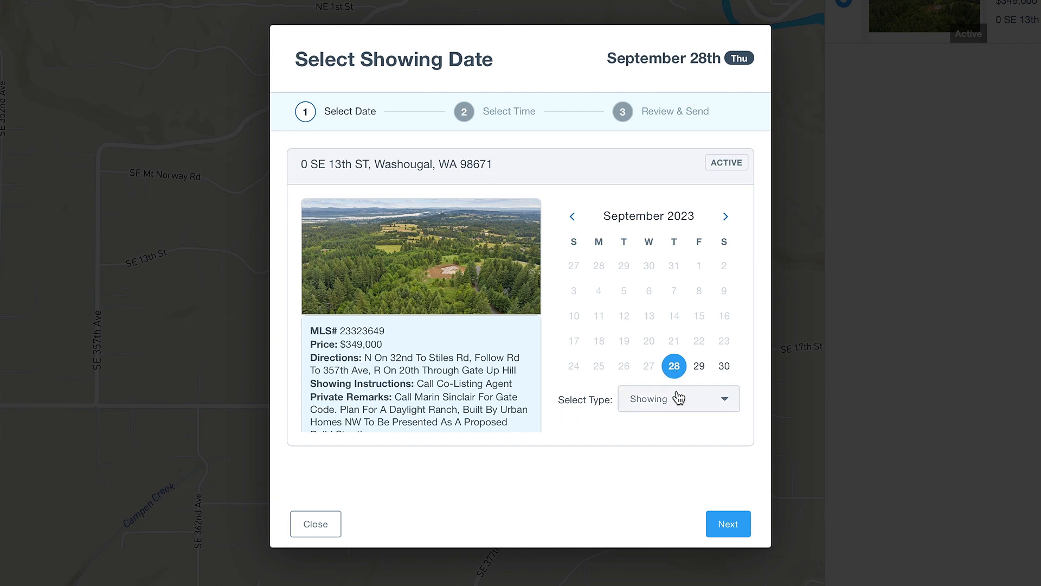
mouse_move(723, 479)
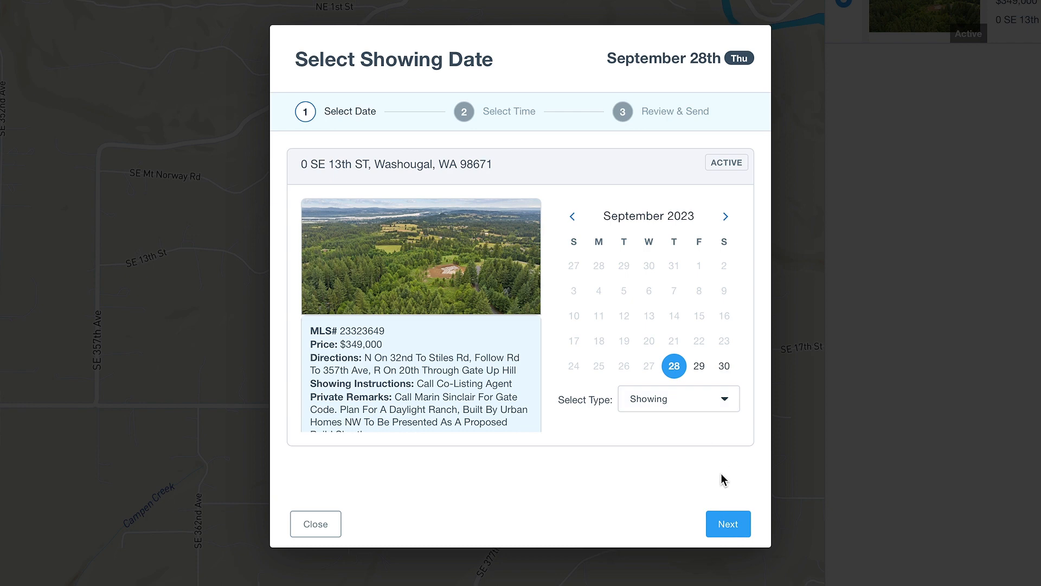
Book the showing at 11:30 AM and shorten it from 30 to 15 minutes
click(728, 523)
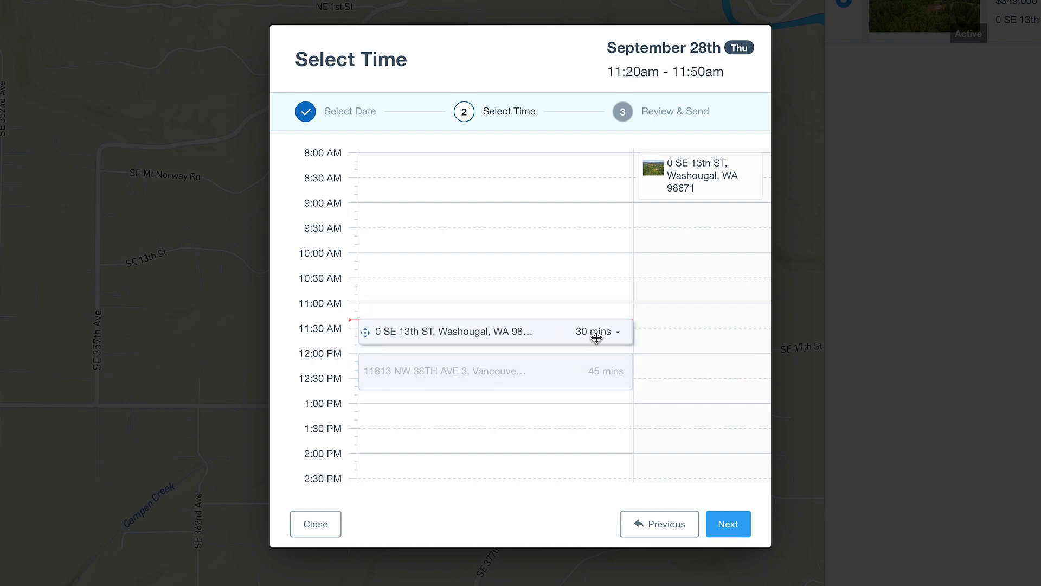
click(598, 332)
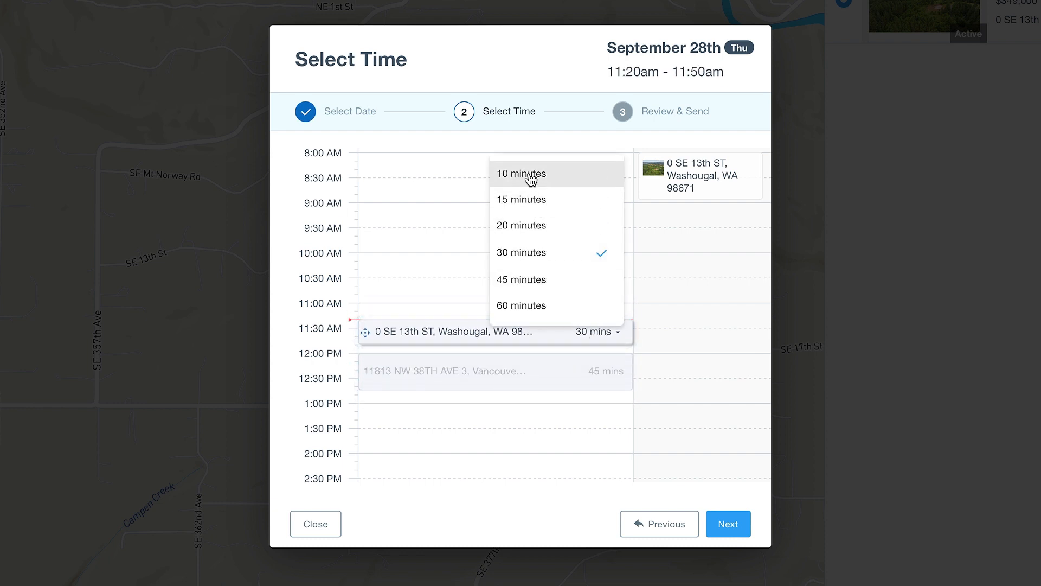
click(521, 199)
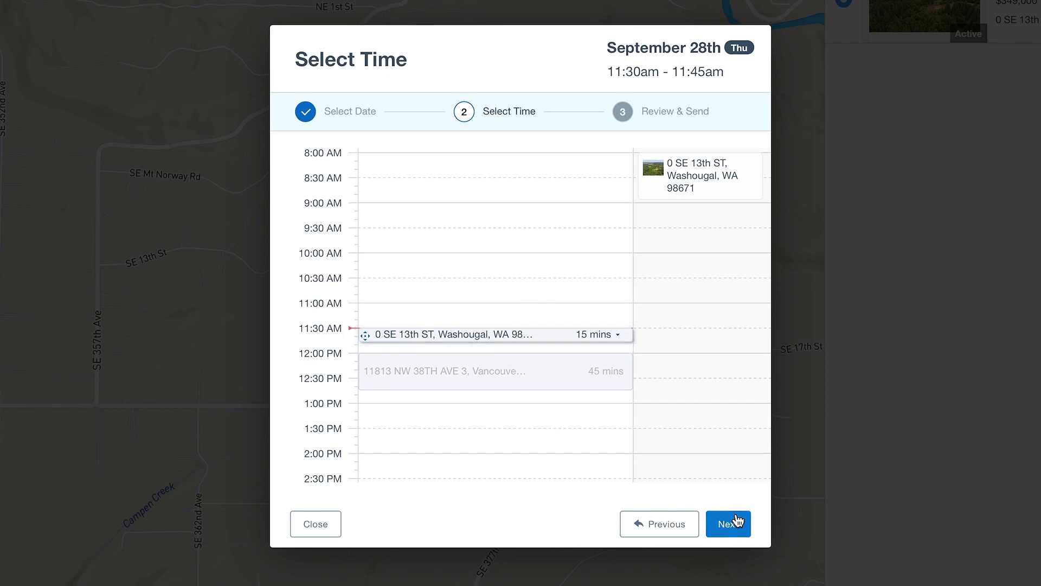
Review and send the September 28, 11:30–11:45am request for 0 SE 13th ST
click(728, 524)
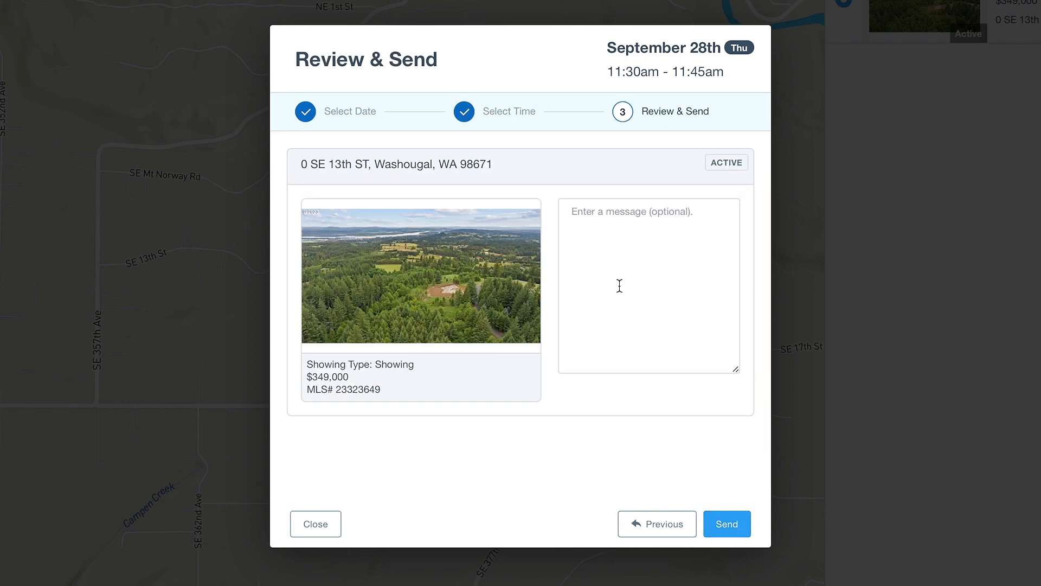
click(727, 524)
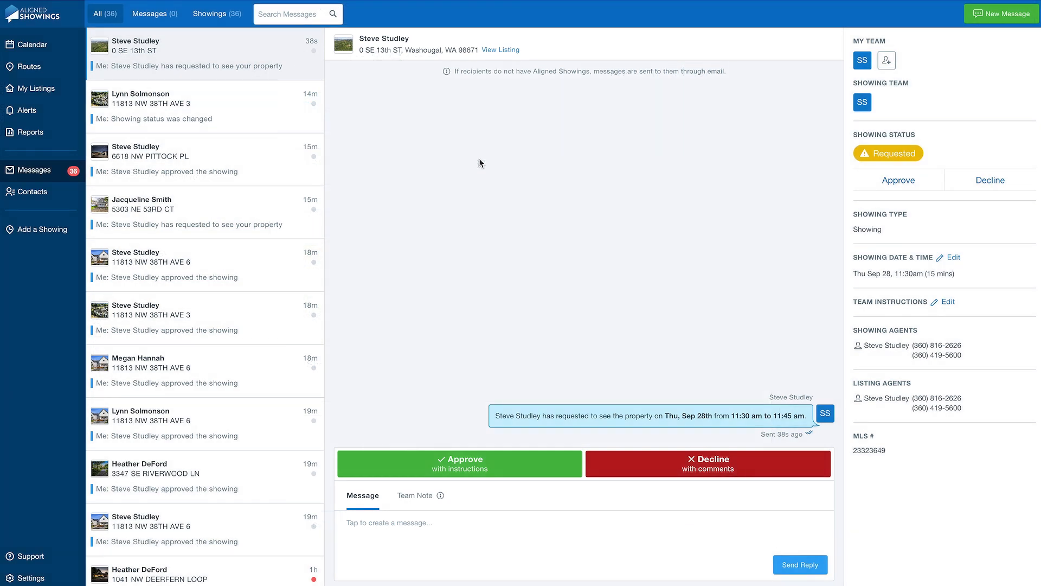
mouse_move(512, 174)
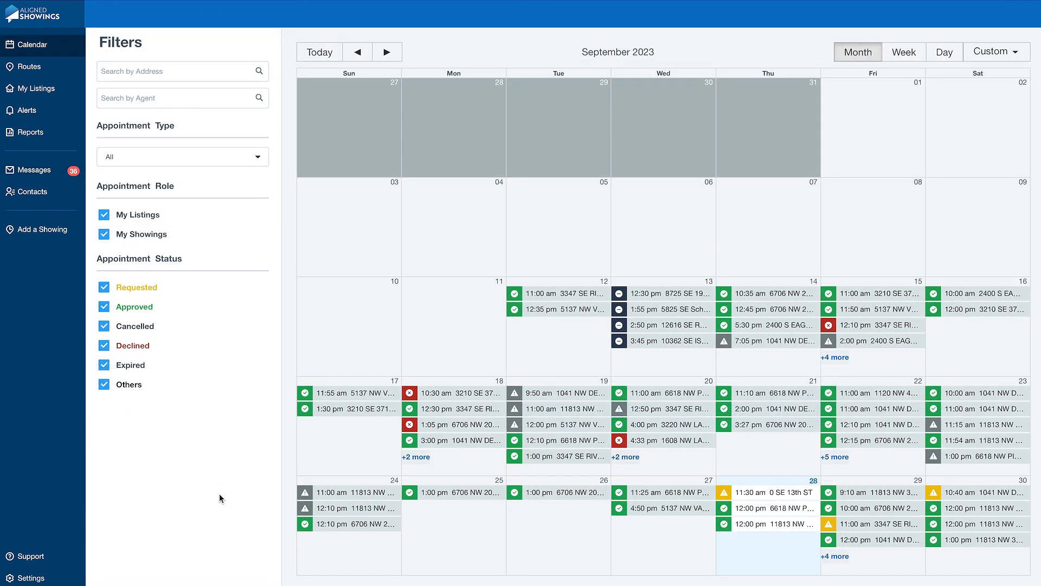
mouse_move(559, 562)
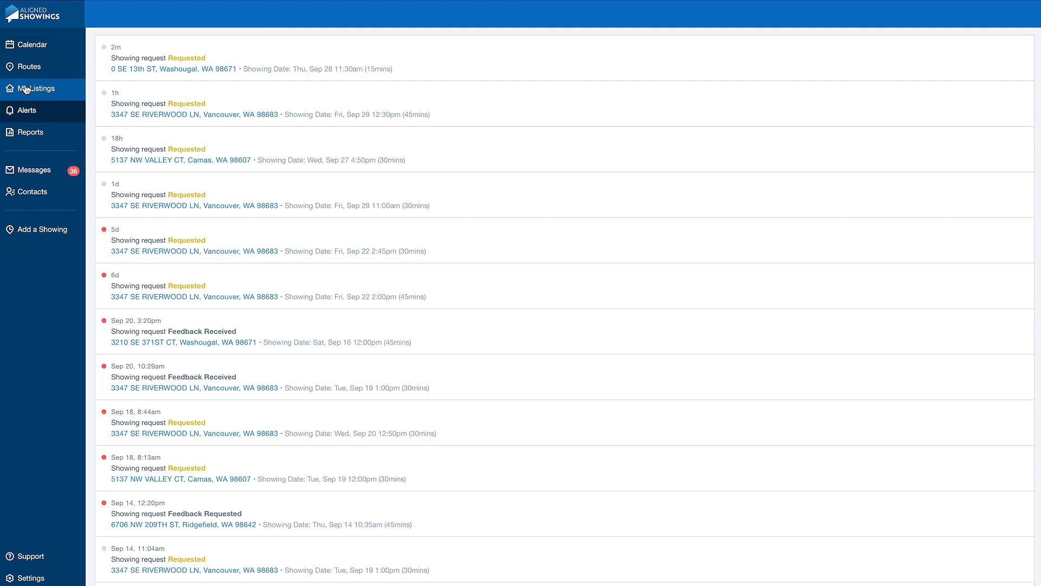
Go to My Listings to view the seven active listings
click(38, 88)
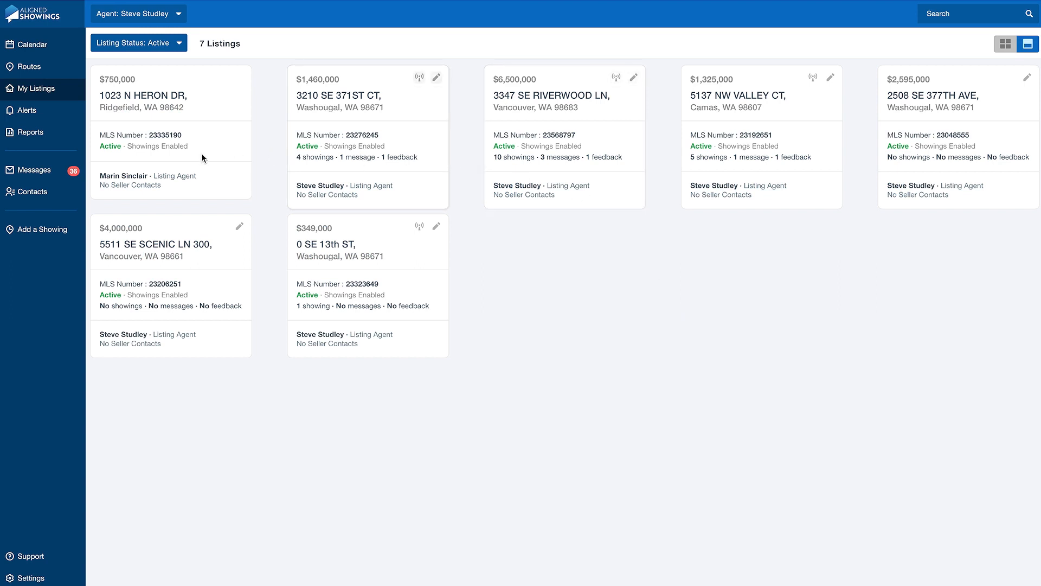
mouse_move(1029, 92)
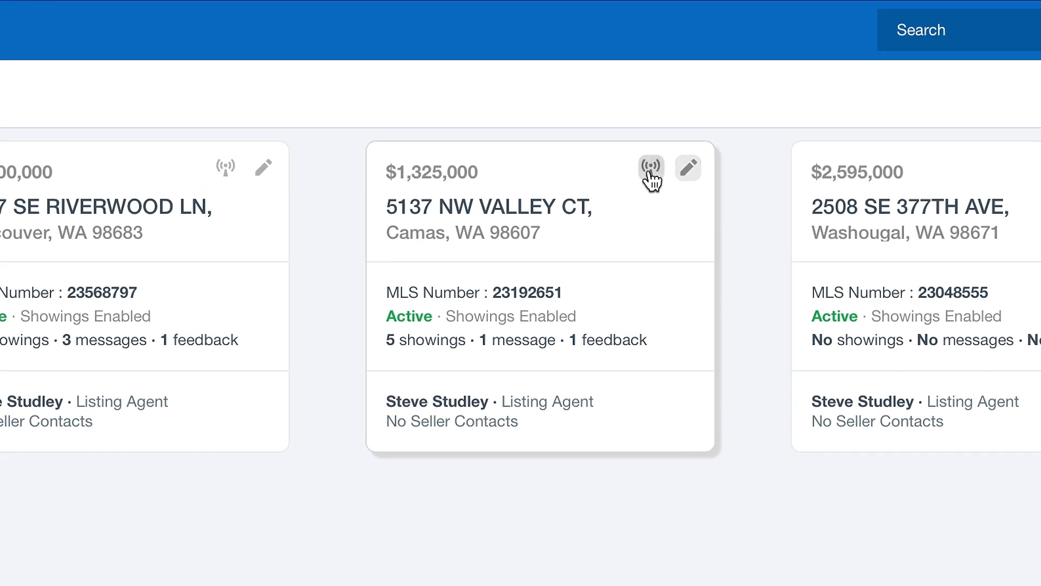
mouse_move(651, 180)
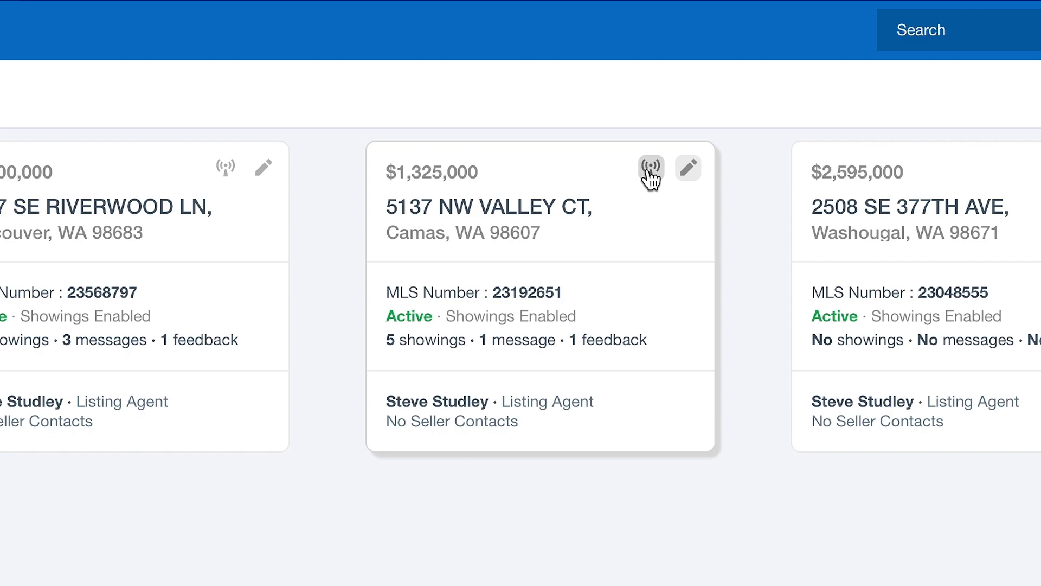
click(650, 169)
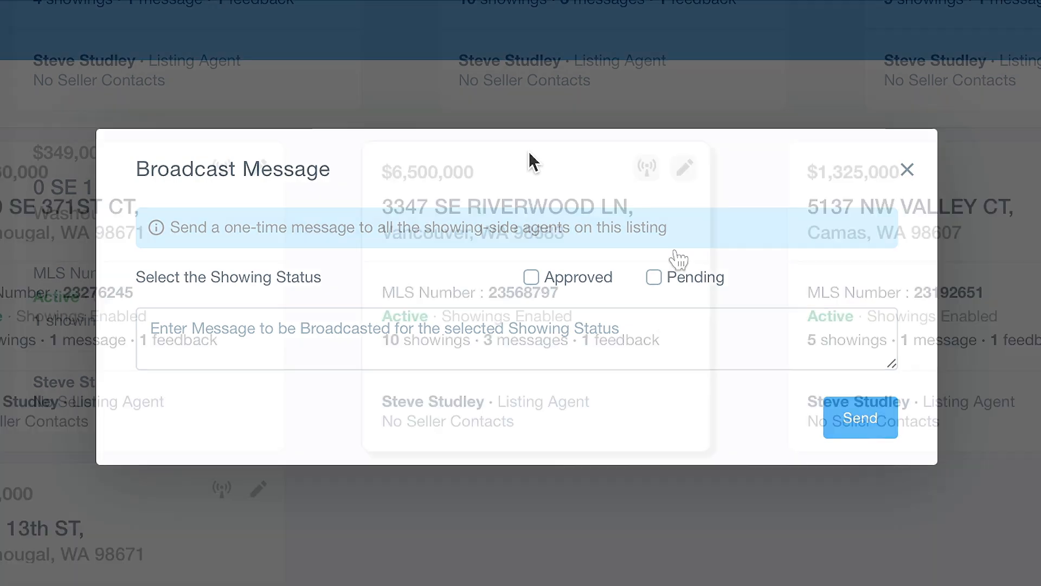
click(908, 169)
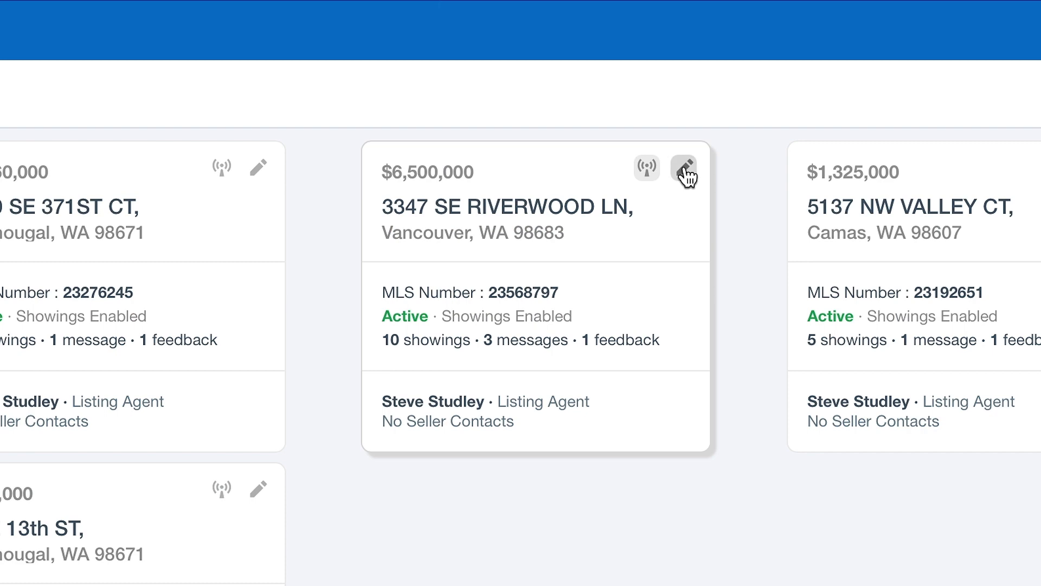
In the listing's showing setup, set Lockbox Access to Electronic with brand Sentrilock
click(684, 168)
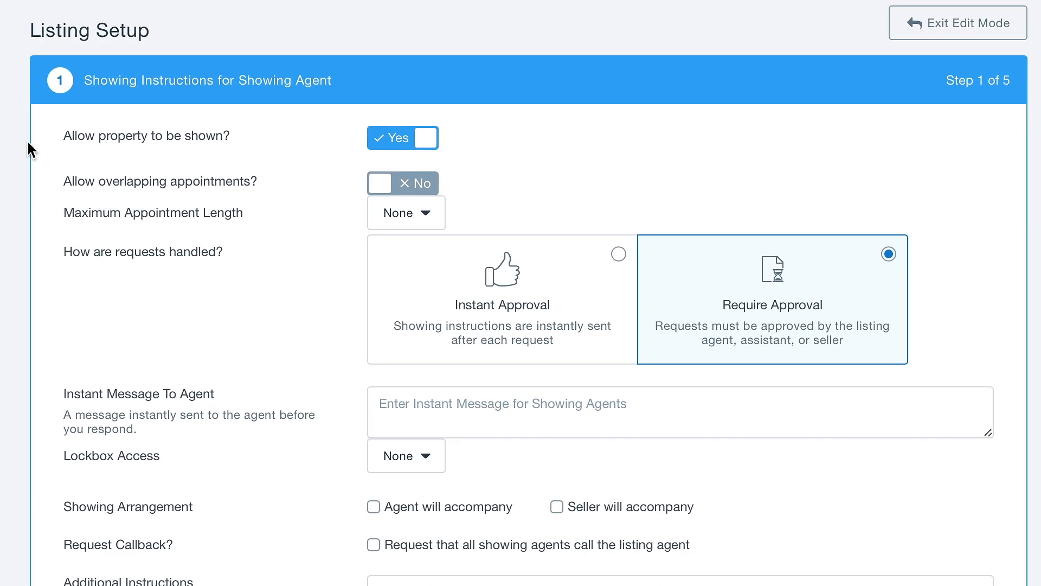
scroll(down, 3)
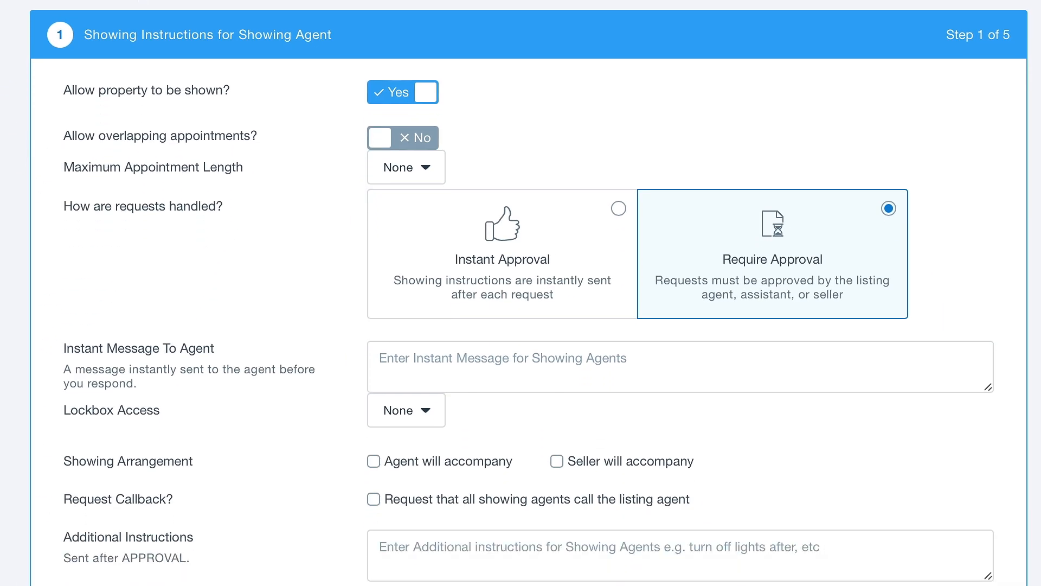
scroll(down, 3)
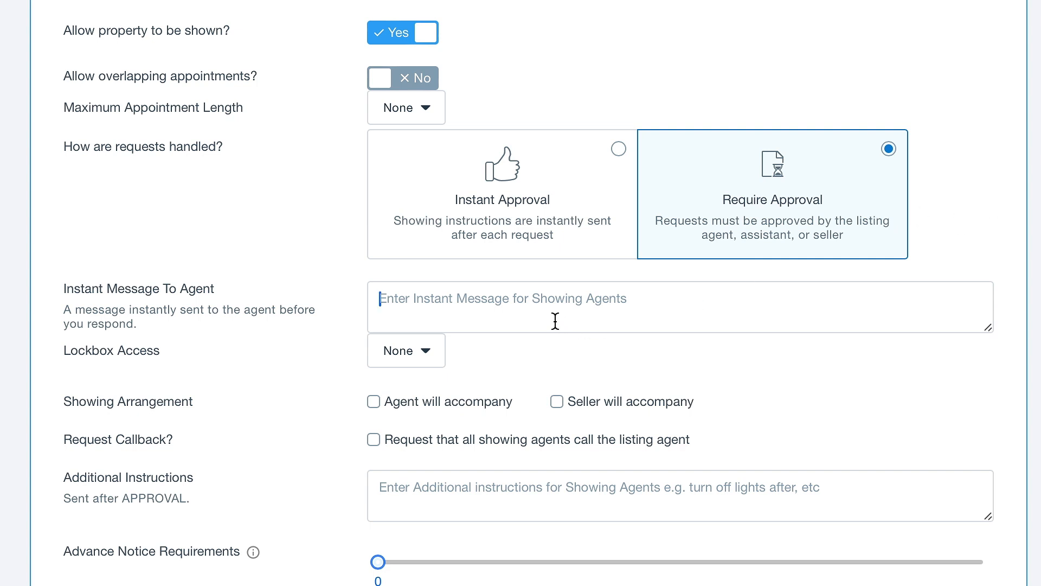
mouse_move(318, 305)
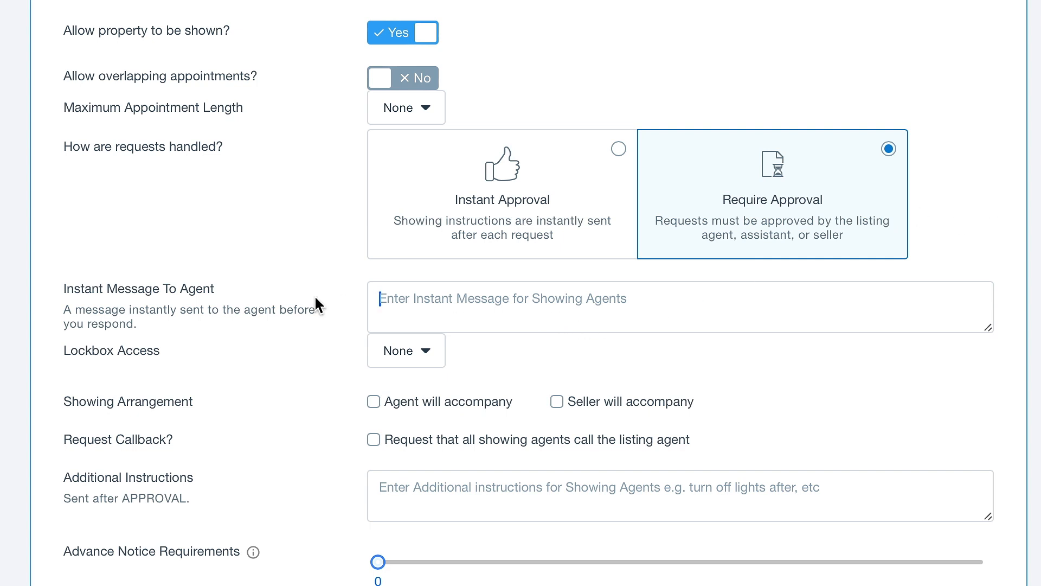
scroll(down, 3)
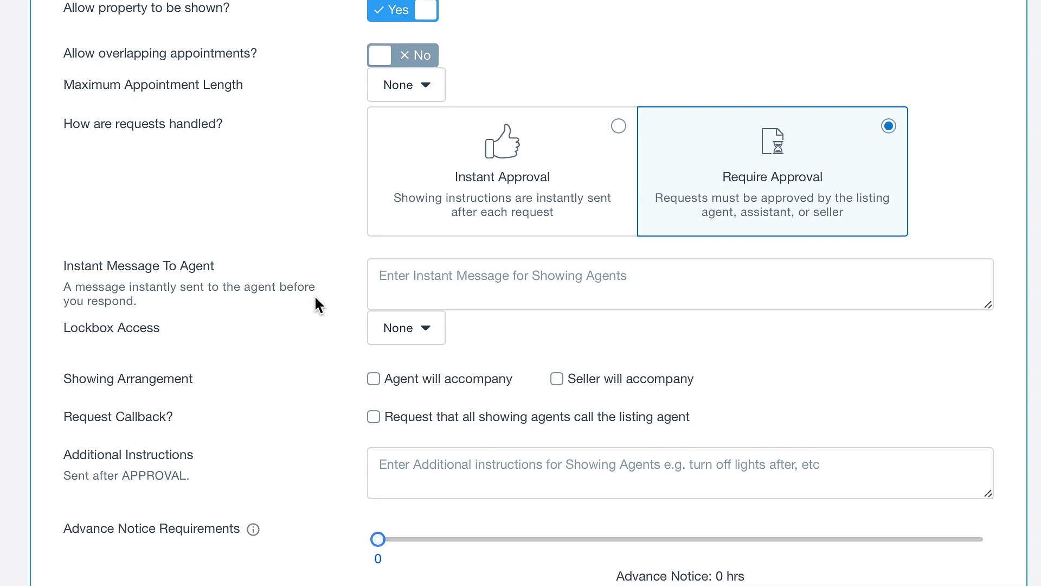
click(406, 328)
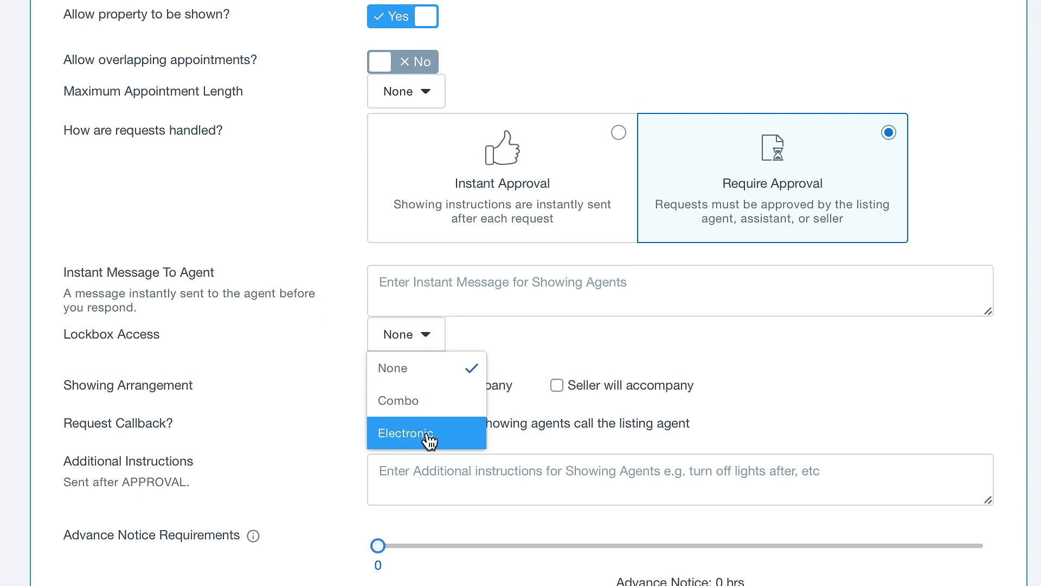
click(404, 433)
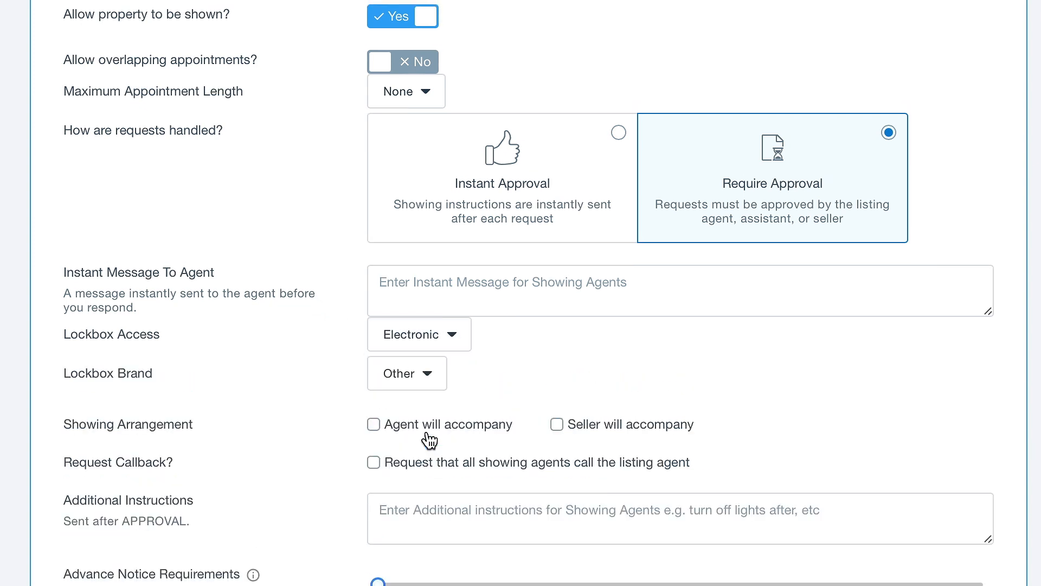
click(407, 372)
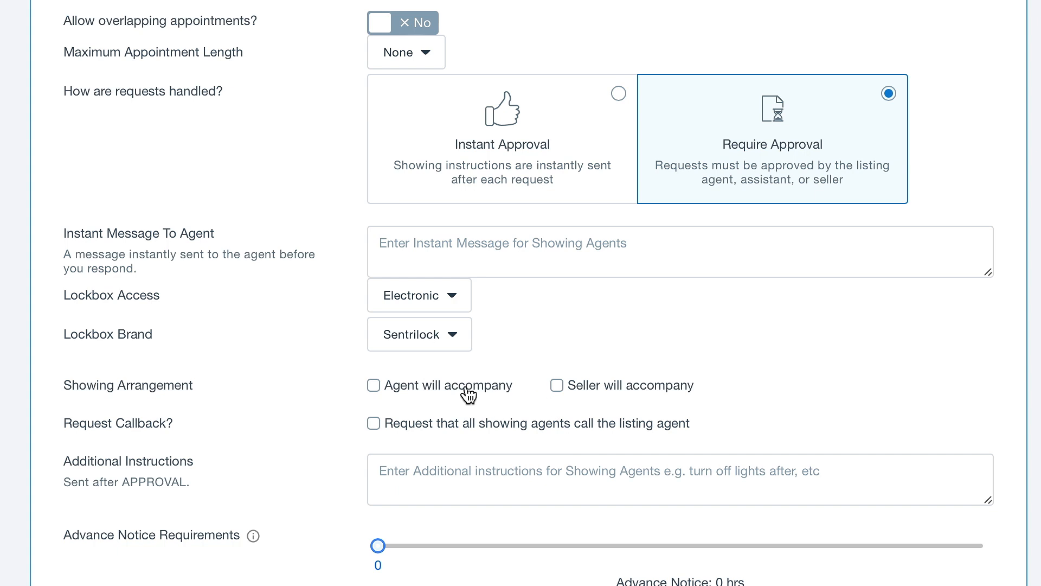
mouse_move(354, 488)
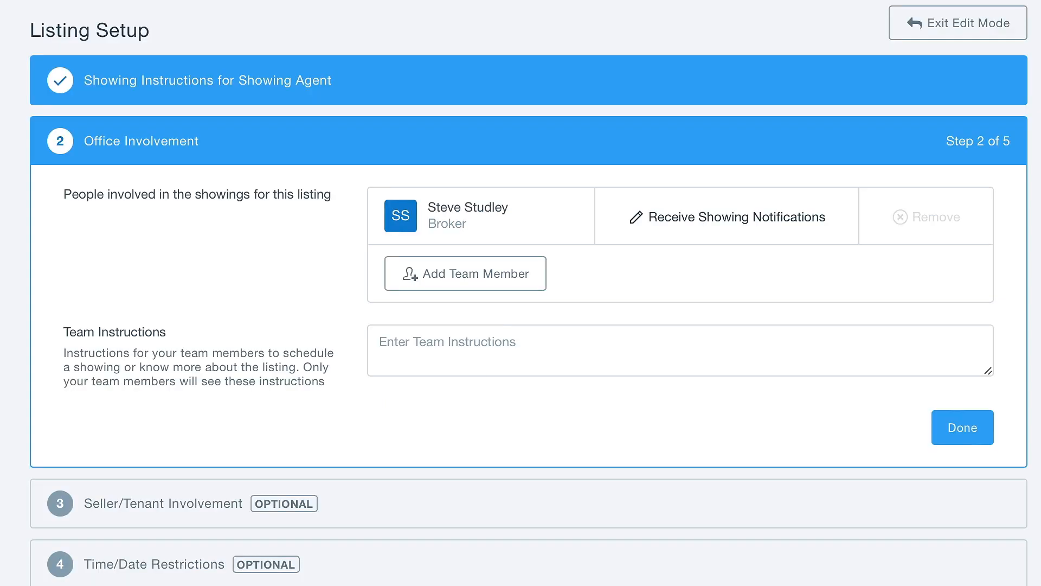
mouse_move(251, 313)
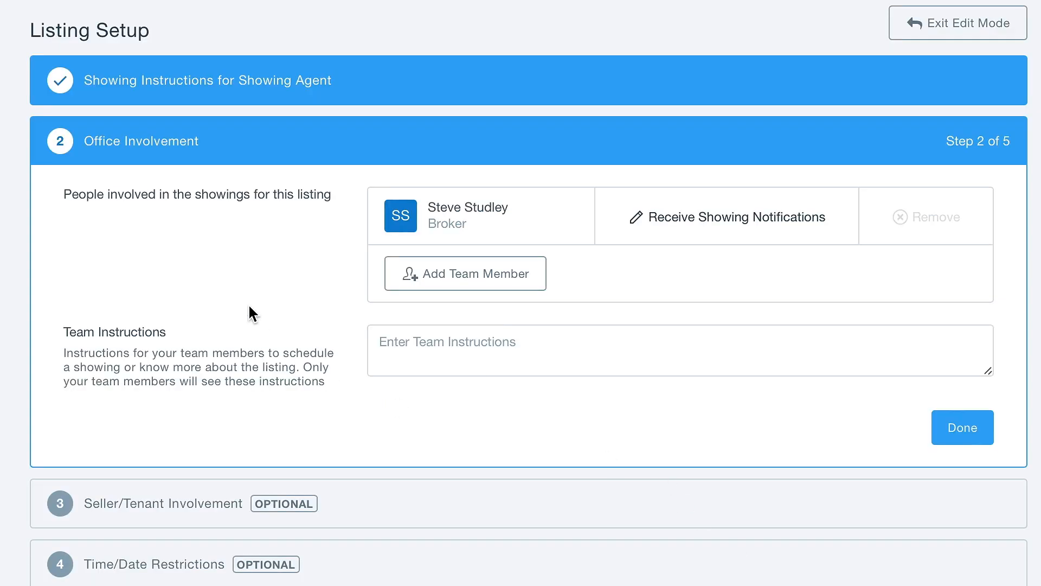
Finish Office Involvement, leaving the Add Team Member field empty
click(465, 273)
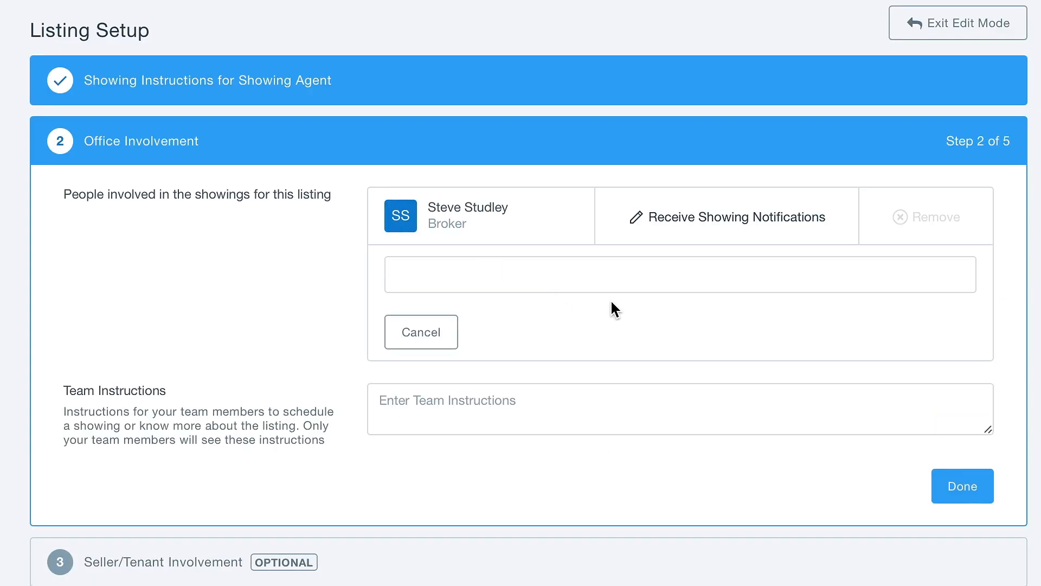
mouse_move(94, 369)
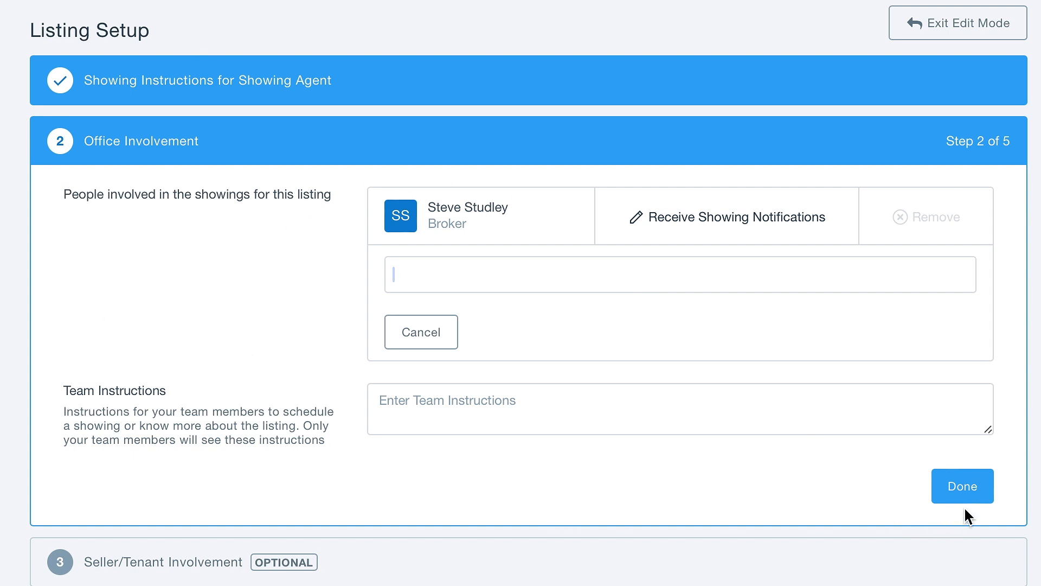
click(962, 485)
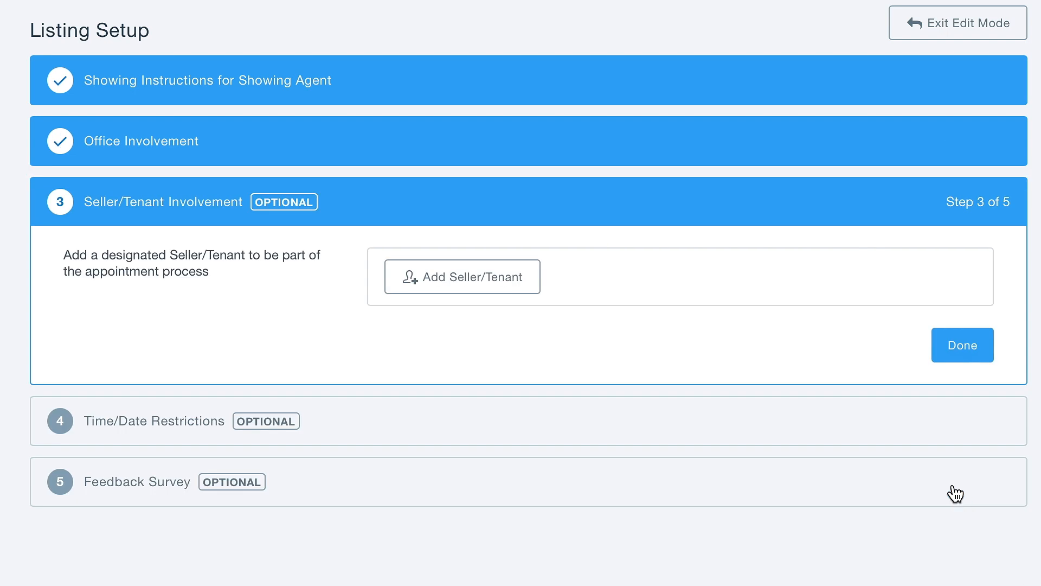
mouse_move(352, 332)
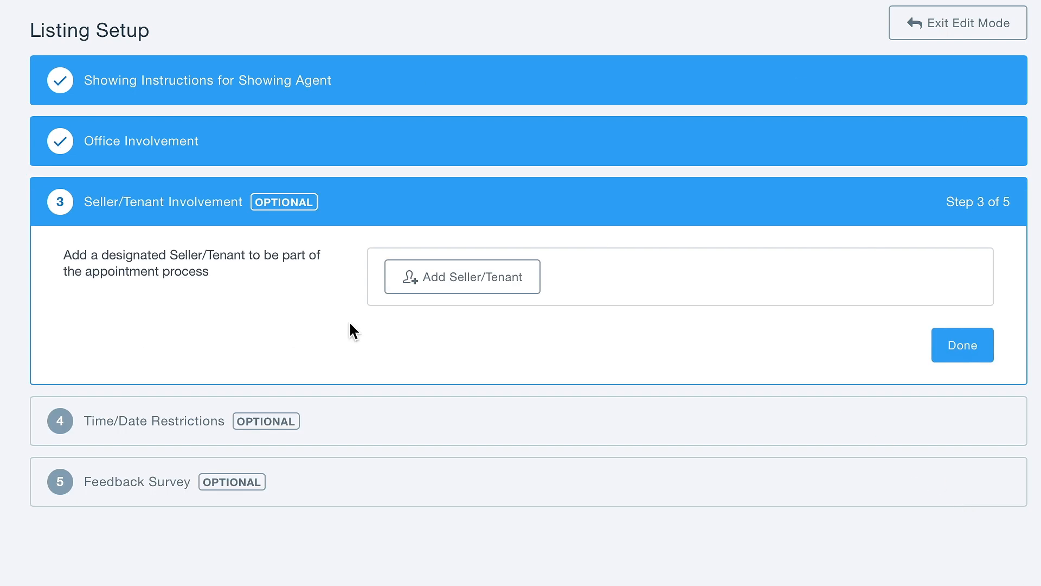
Finish Seller/Tenant Involvement, leaving the seller/tenant name blank
click(461, 276)
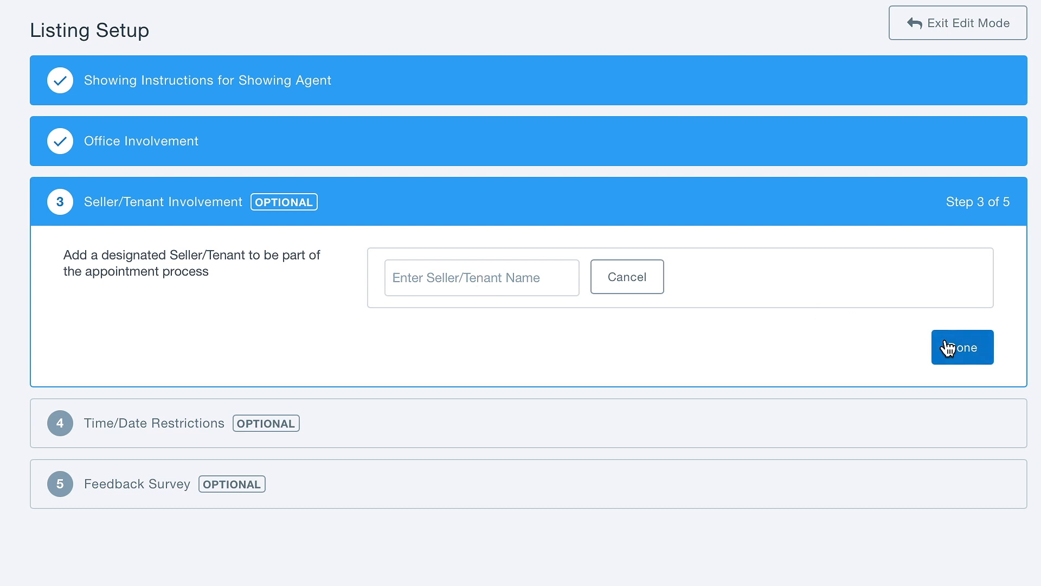
click(962, 346)
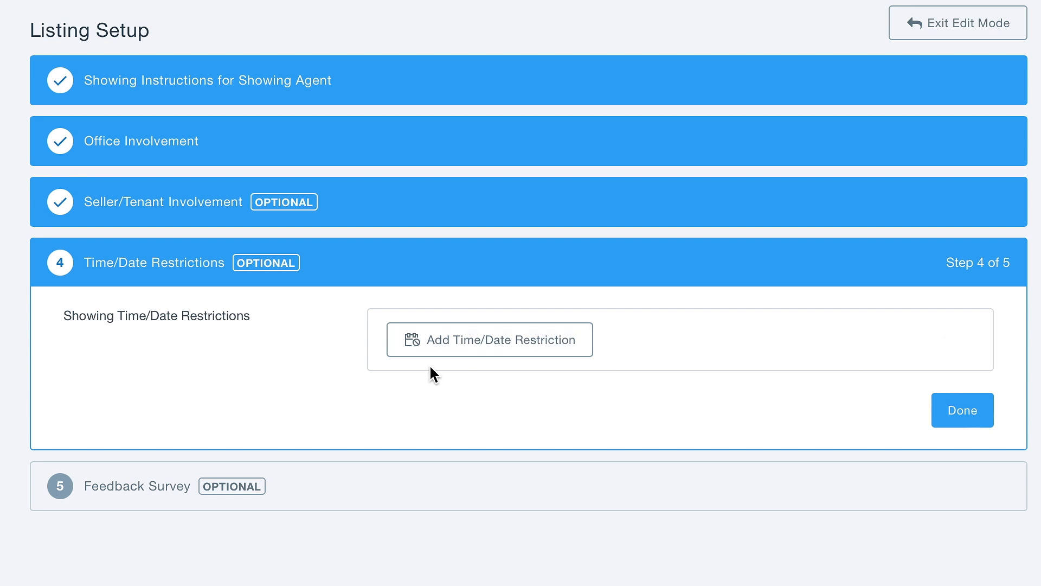
View the September 2023 restriction calendar, then finish Time/Date Restrictions without adding any
click(489, 339)
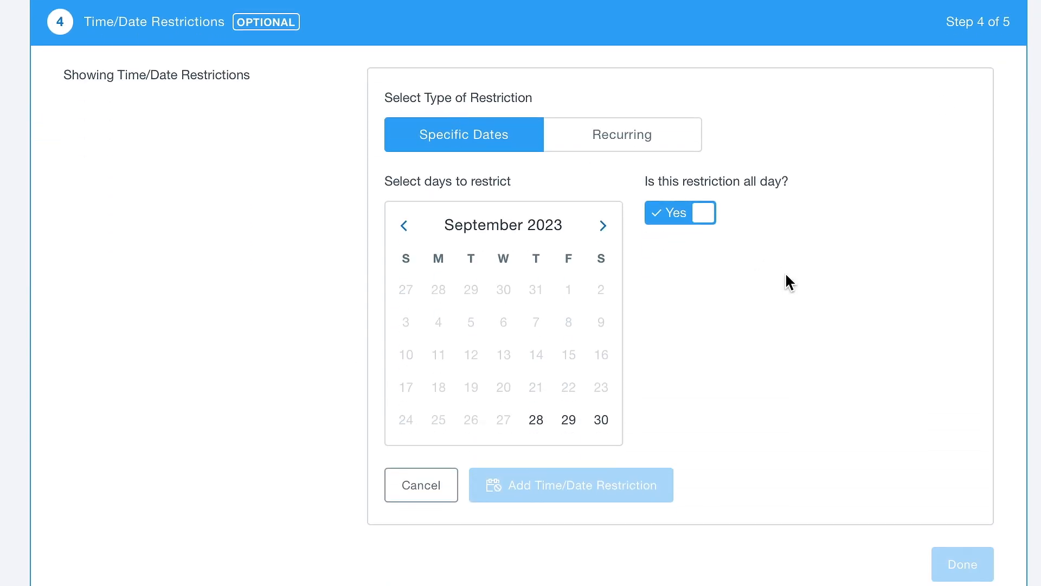
mouse_move(911, 361)
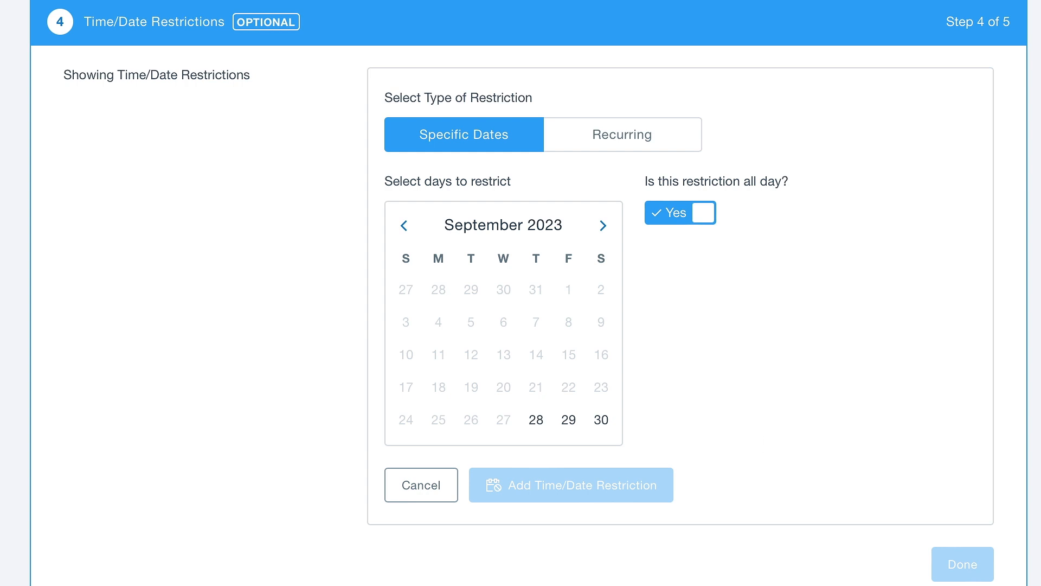
click(962, 565)
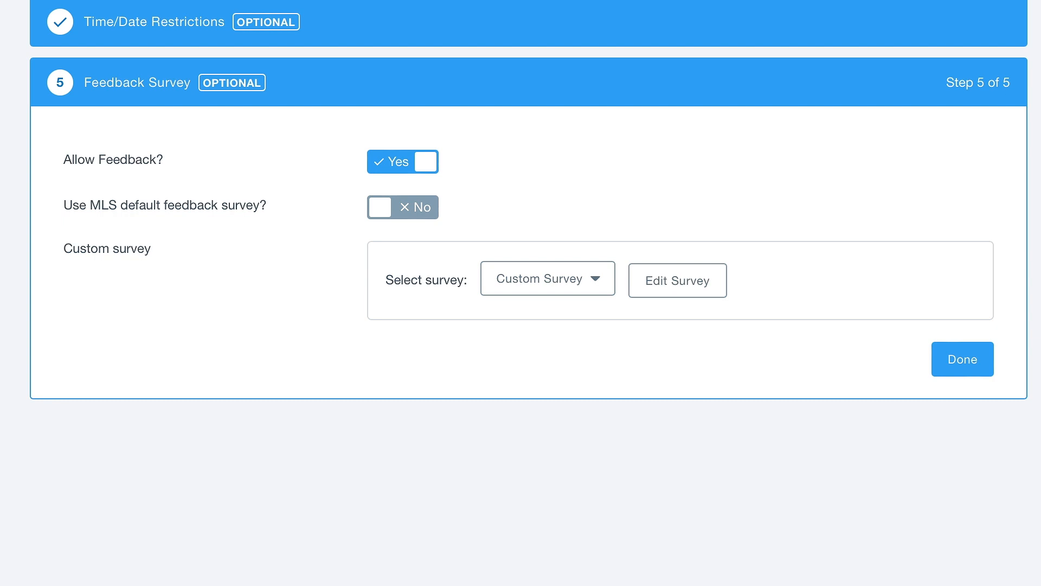
mouse_move(1010, 350)
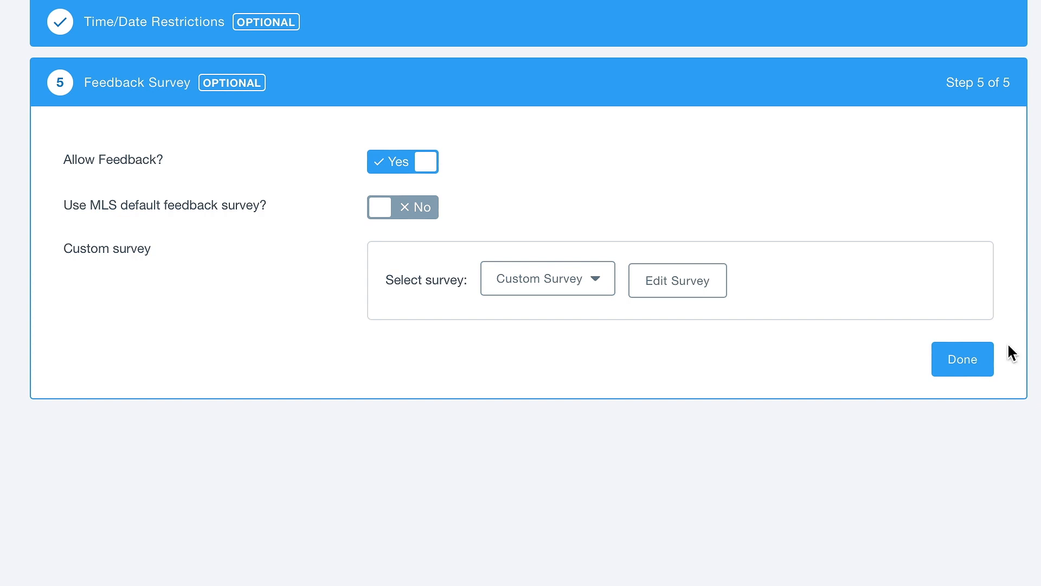
Complete the Feedback Survey step and view the September showings calendar
click(962, 358)
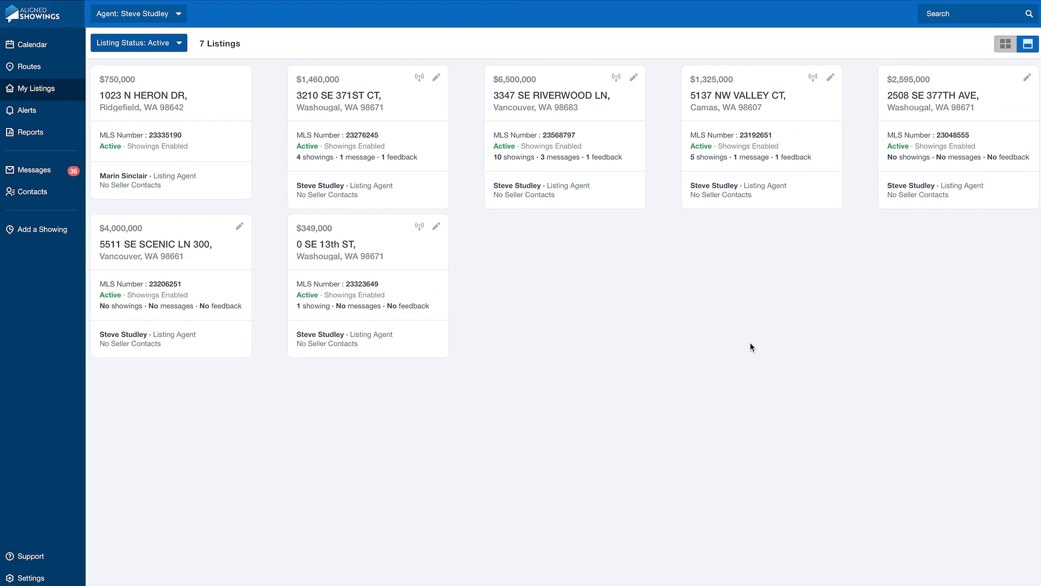
click(29, 44)
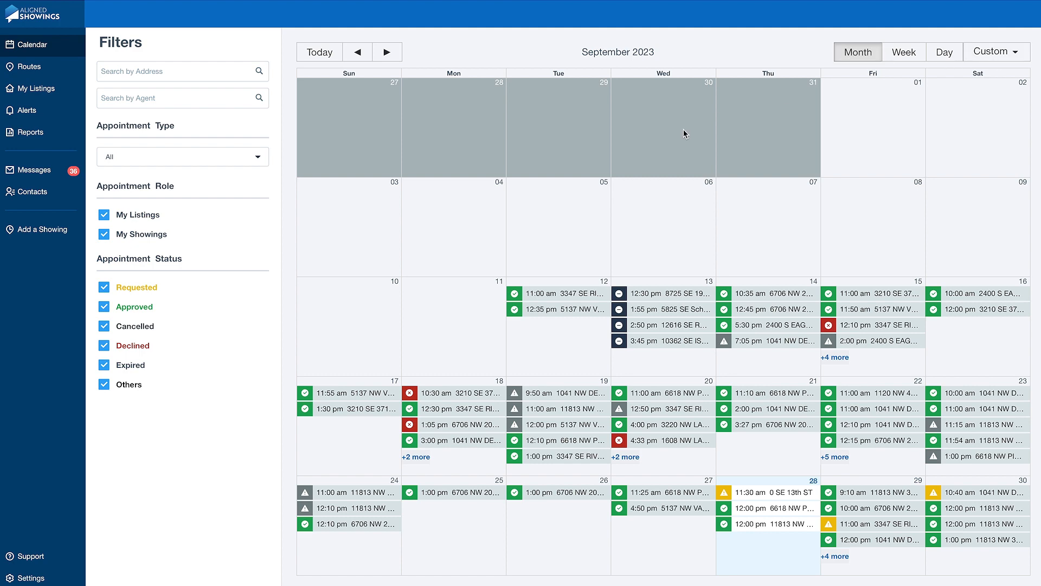
key(ctrl+plus)
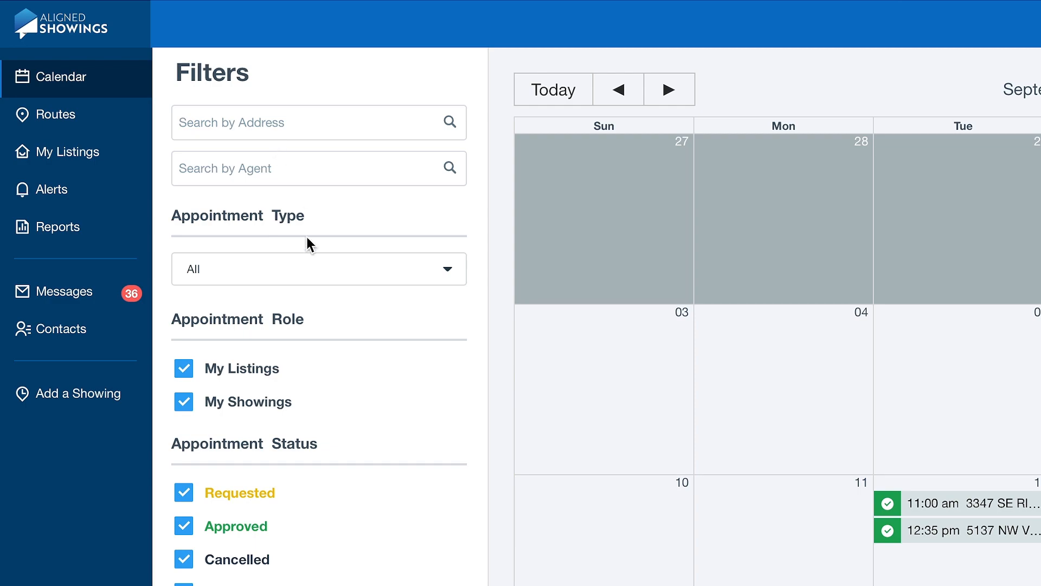
scroll(down, 3)
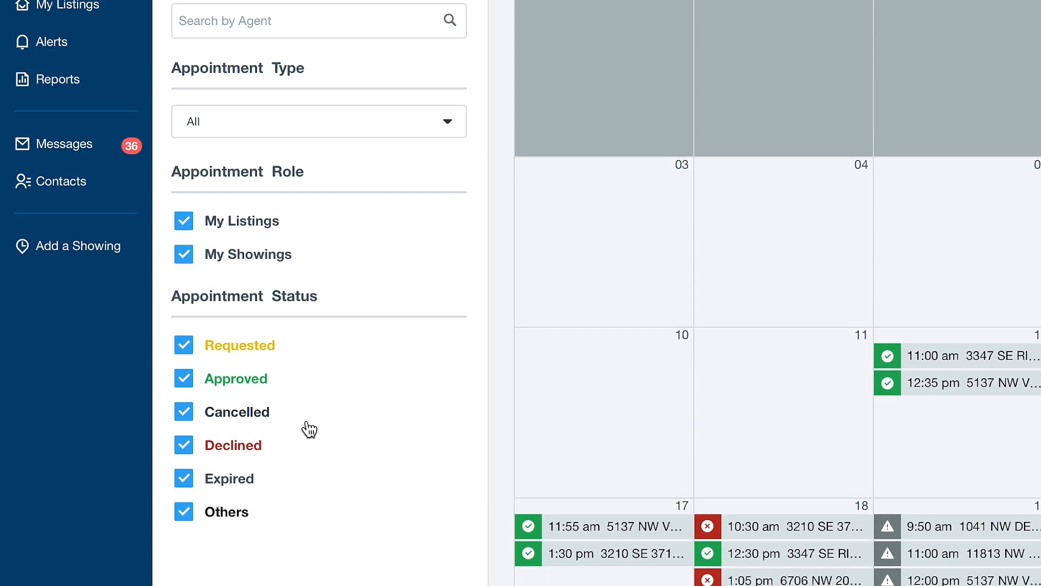